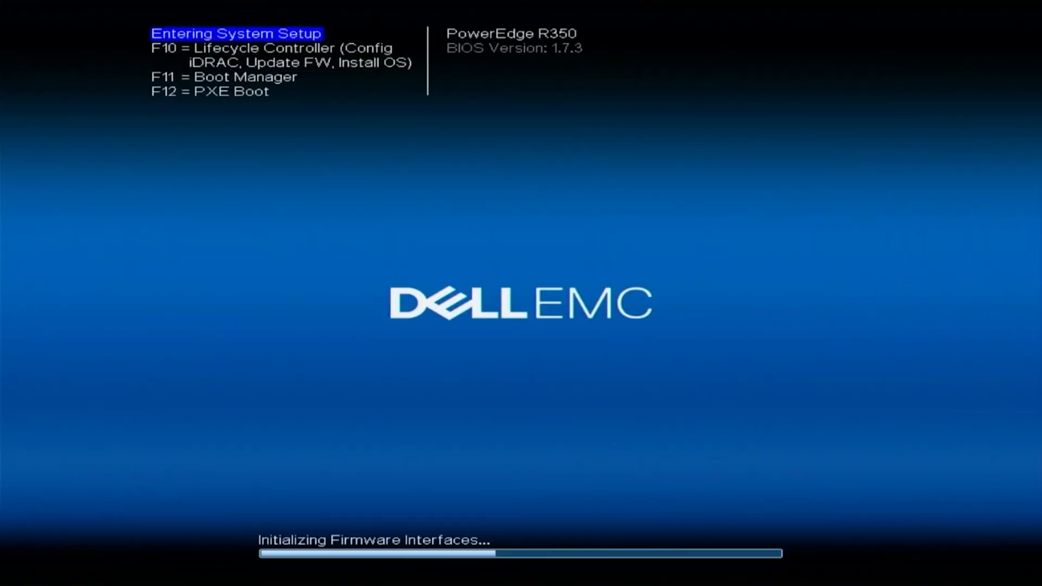
# Step: Enter System Setup with F2 at boot and show the iDRAC System Summary (Basic Management license)
pyautogui.press('f2')
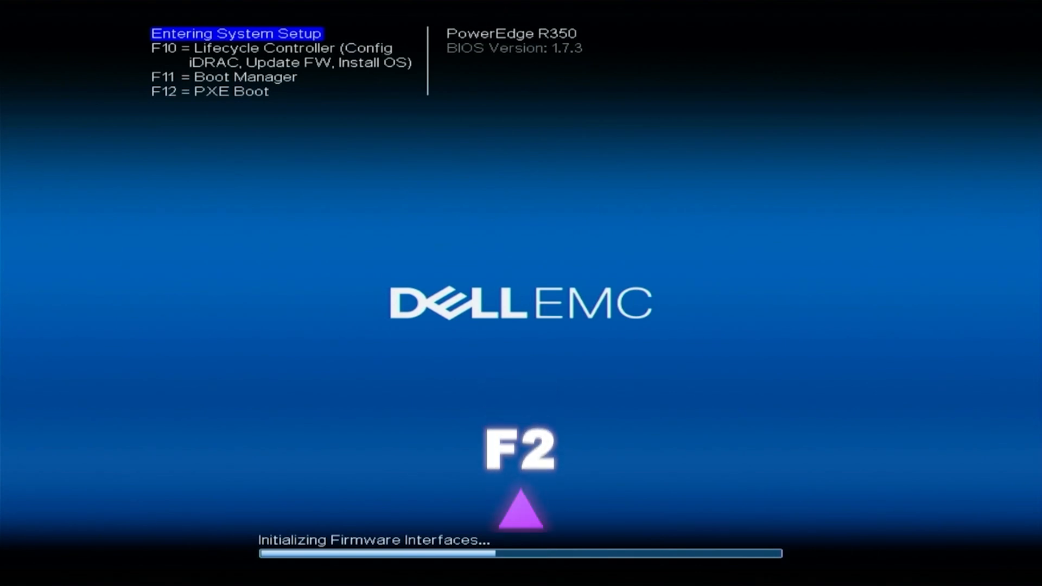
pyautogui.press('f2')
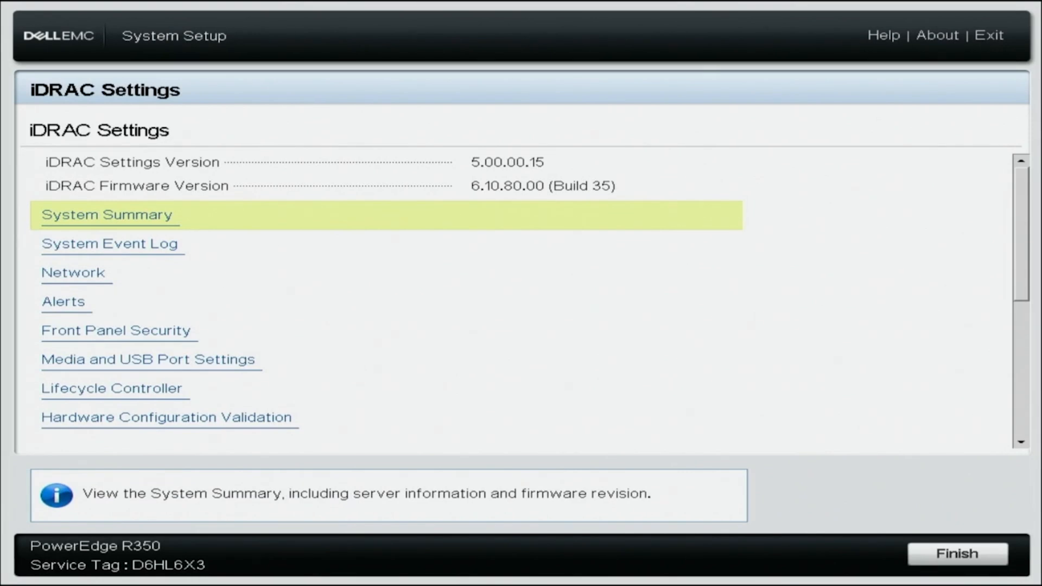
pyautogui.click(107, 214)
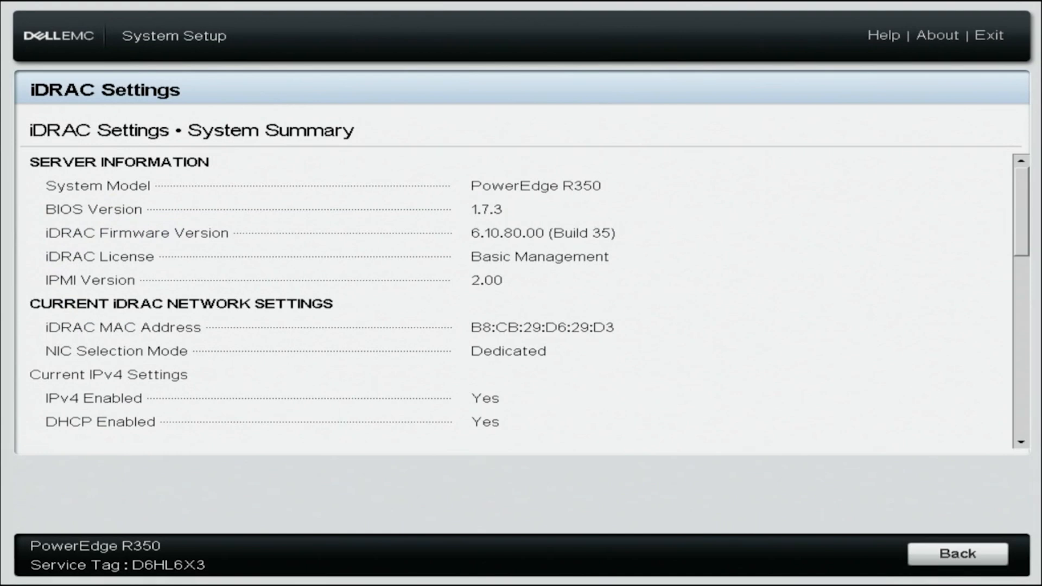
# Step: Exit the System Summary so the server reboots back toward System Setup
pyautogui.click(956, 553)
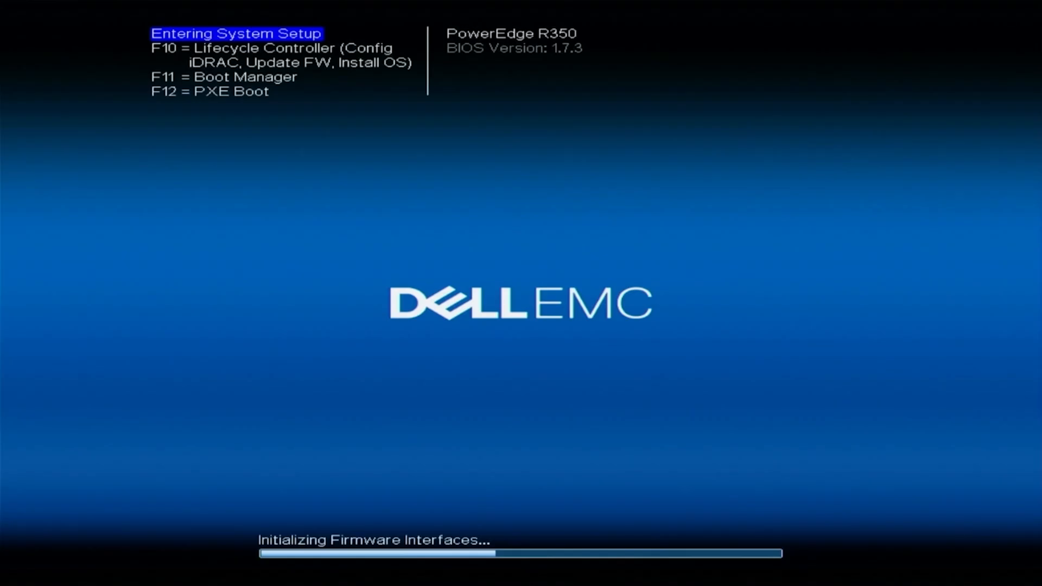
# Step: Enter System Setup with F2 and reach the iDRAC Settings Network page with IPv4 settings
pyautogui.press('F2')
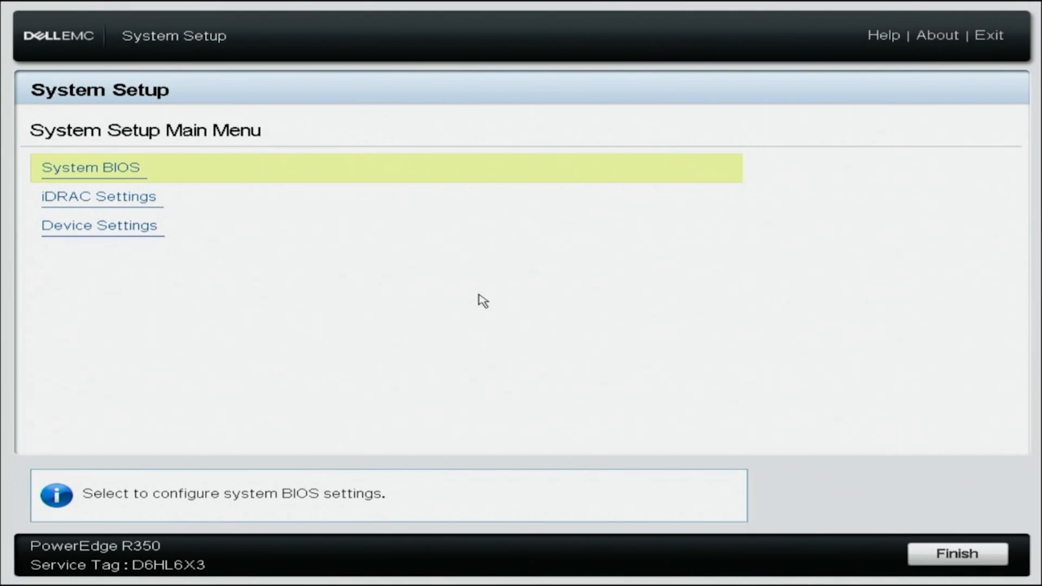
pyautogui.click(101, 197)
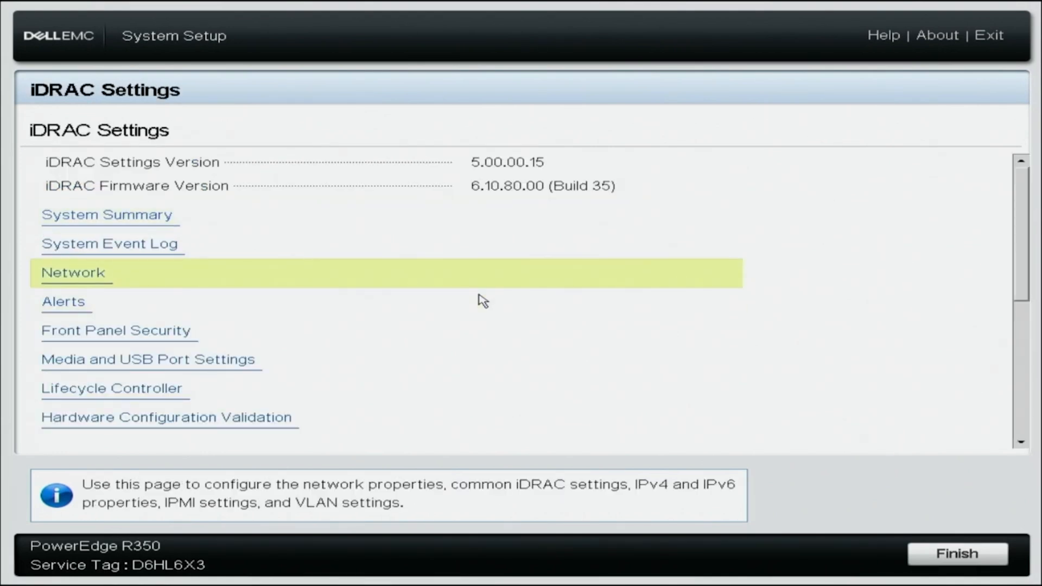
pyautogui.click(73, 271)
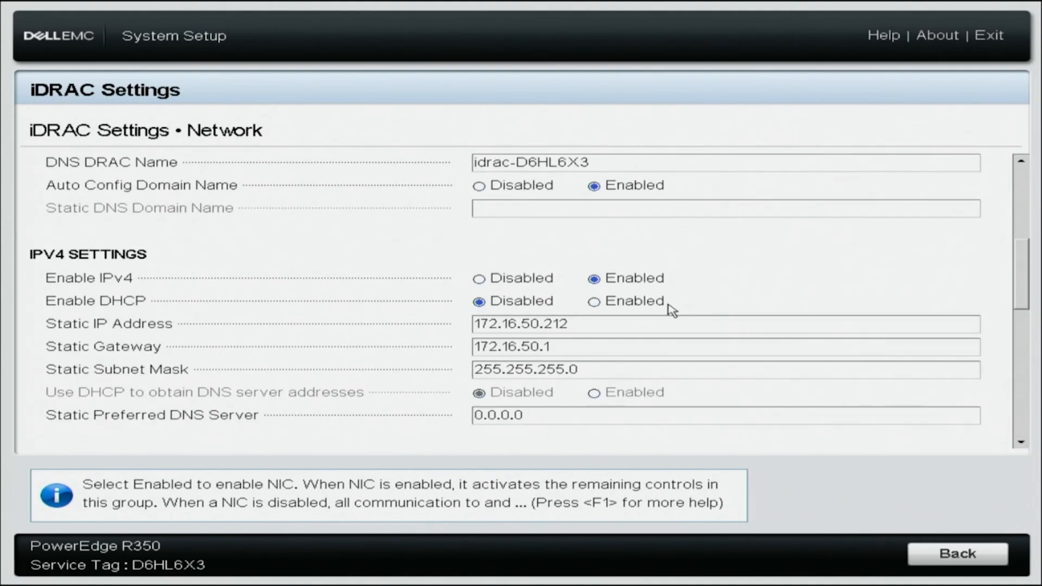
# Step: Enable DHCP for the iDRAC IPv4 address and for obtaining DNS server addresses
pyautogui.click(594, 301)
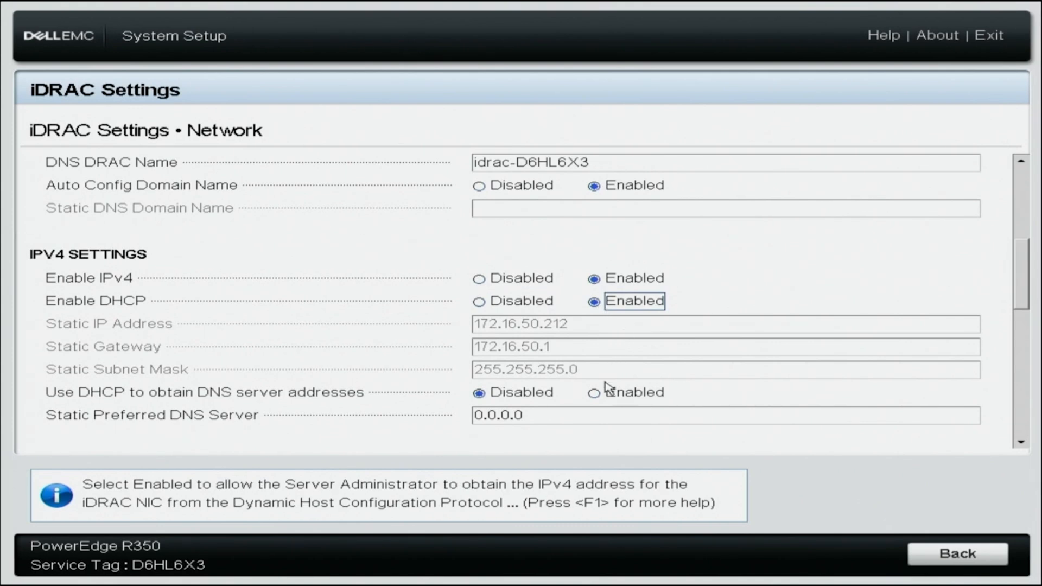
pyautogui.moveTo(597, 401)
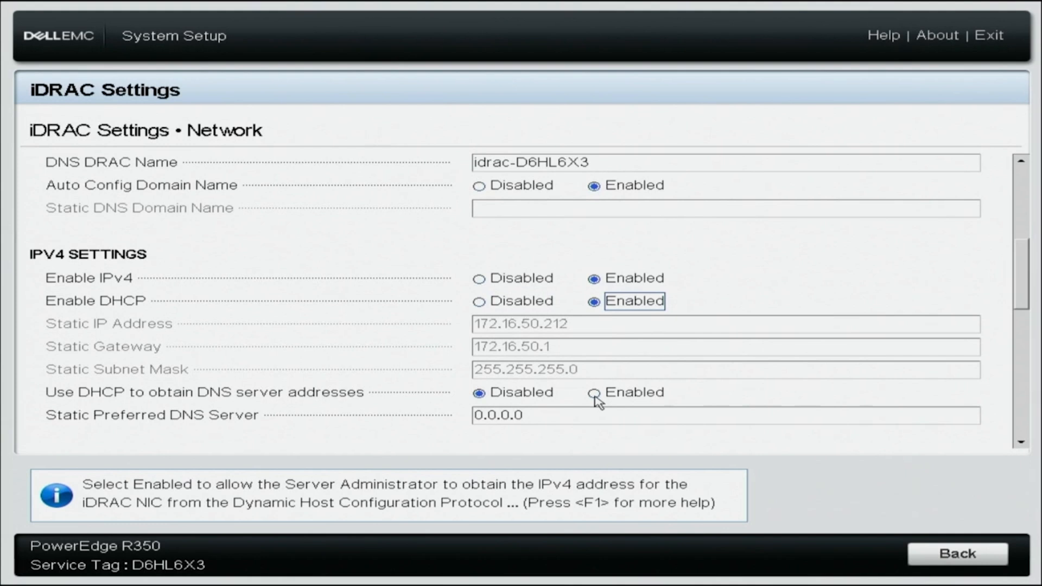
pyautogui.click(593, 392)
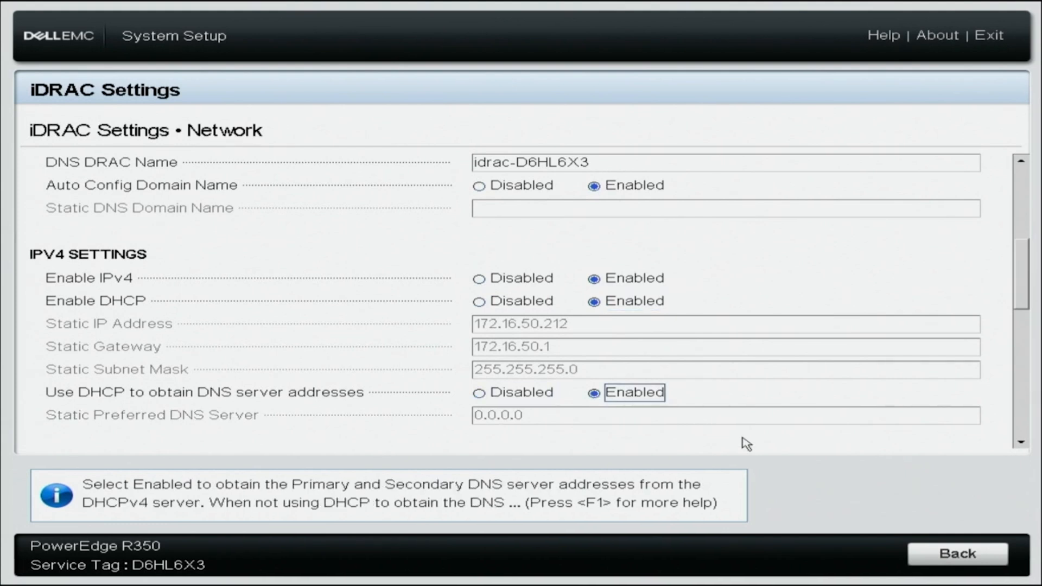
# Step: Back out, finish and confirm saving the changed iDRAC settings
pyautogui.click(958, 553)
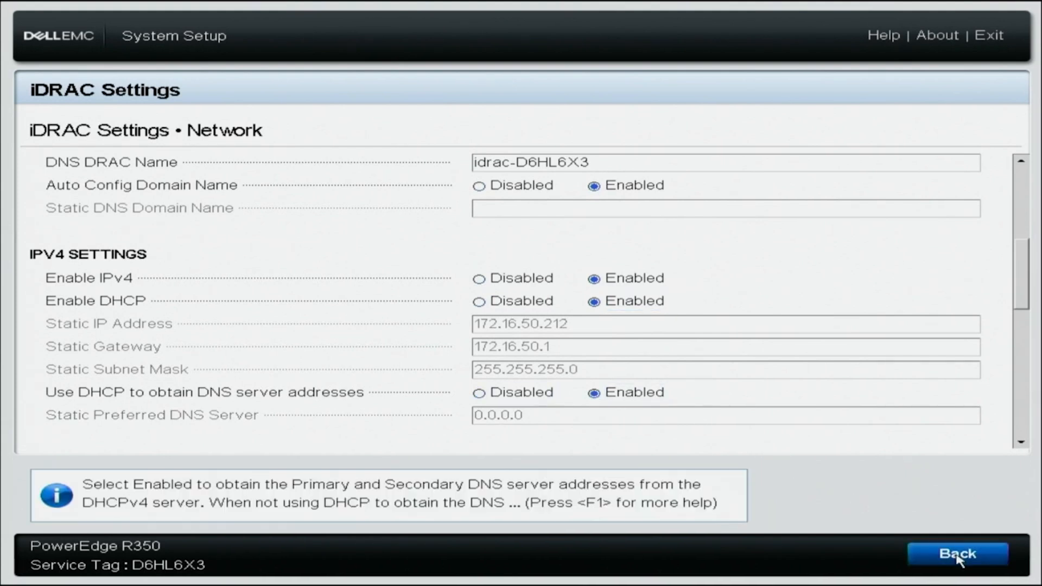
pyautogui.click(956, 553)
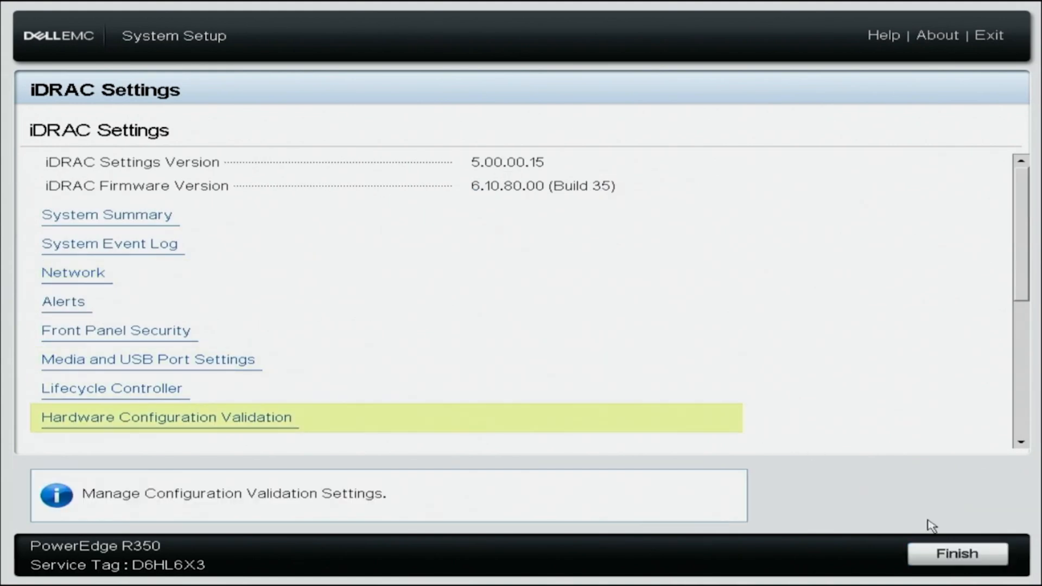
pyautogui.click(955, 555)
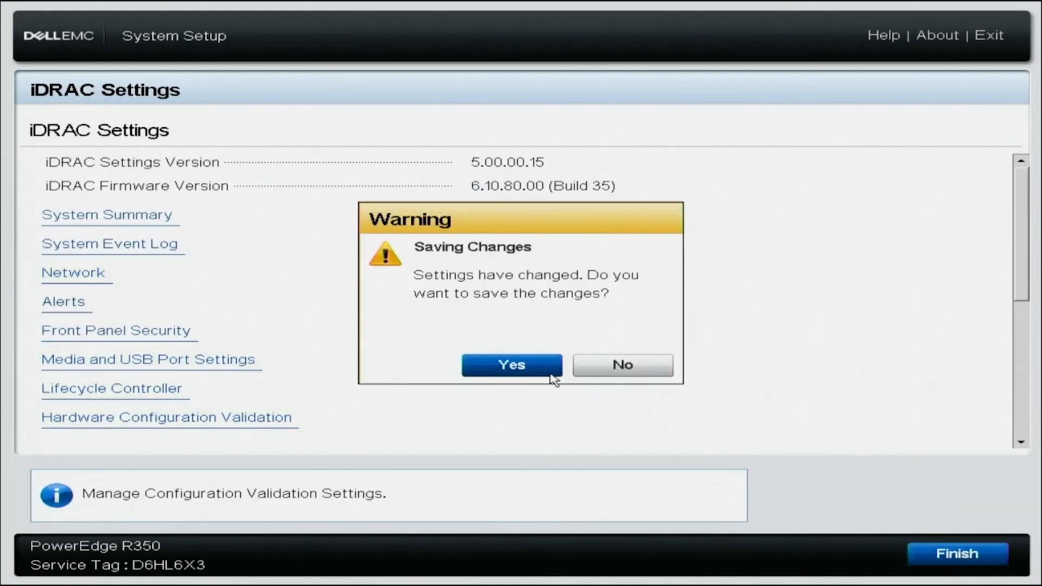
pyautogui.click(510, 365)
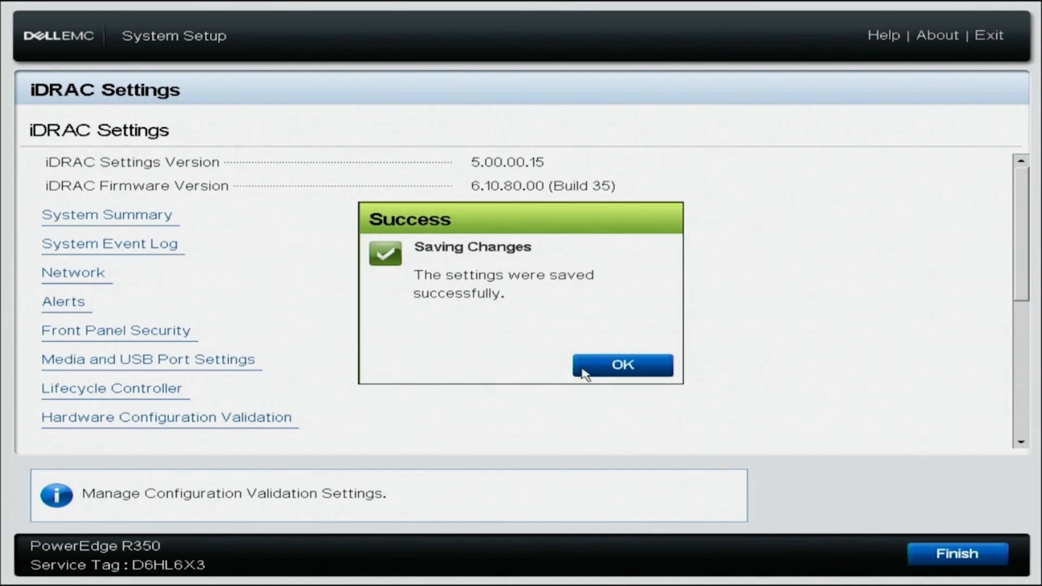
pyautogui.moveTo(606, 375)
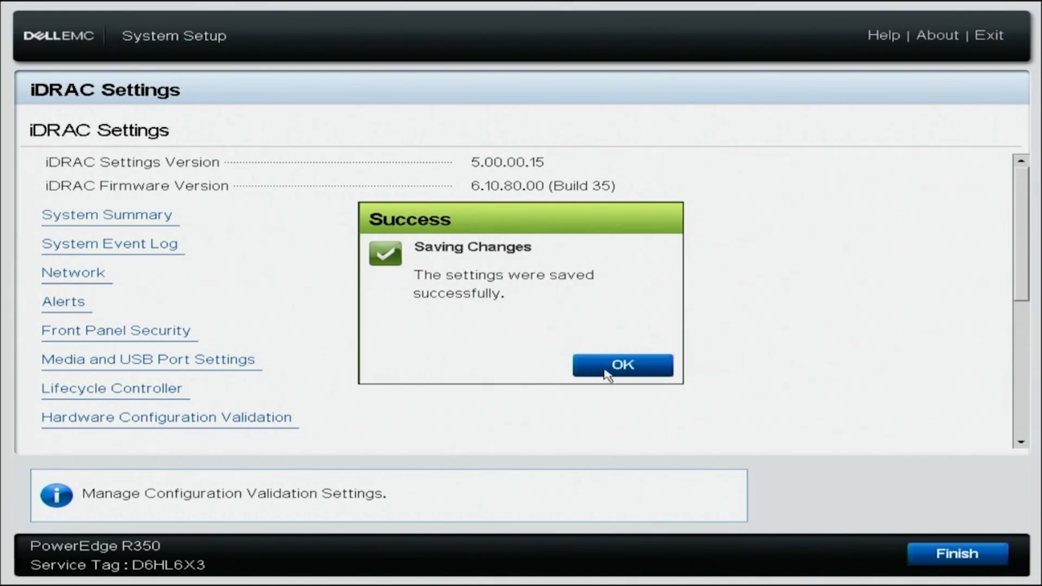
# Step: Acknowledge the save, re-enter System Setup with F2 and reopen iDRAC Settings > Network
pyautogui.click(621, 365)
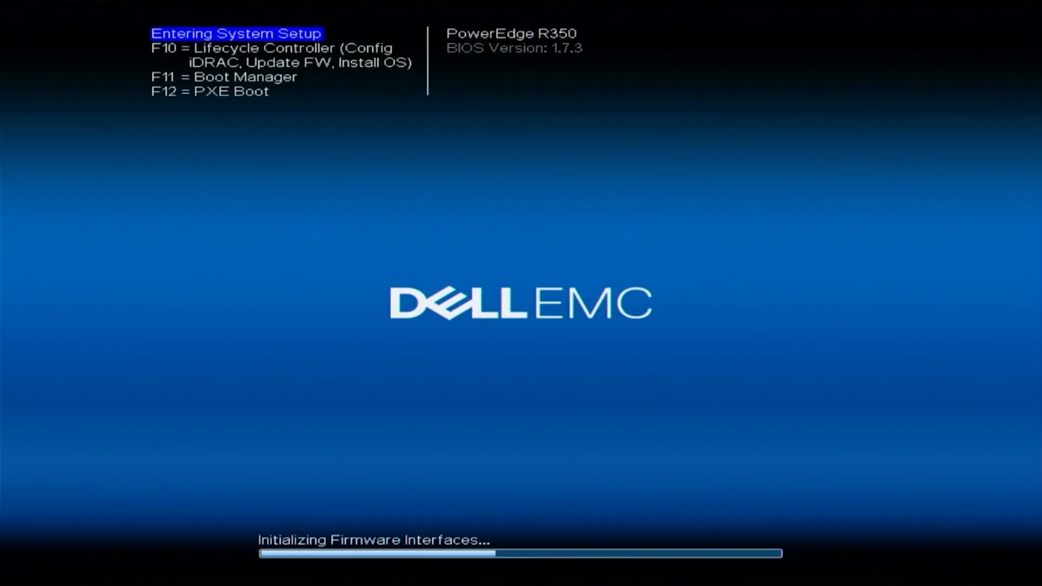
pyautogui.press('F2')
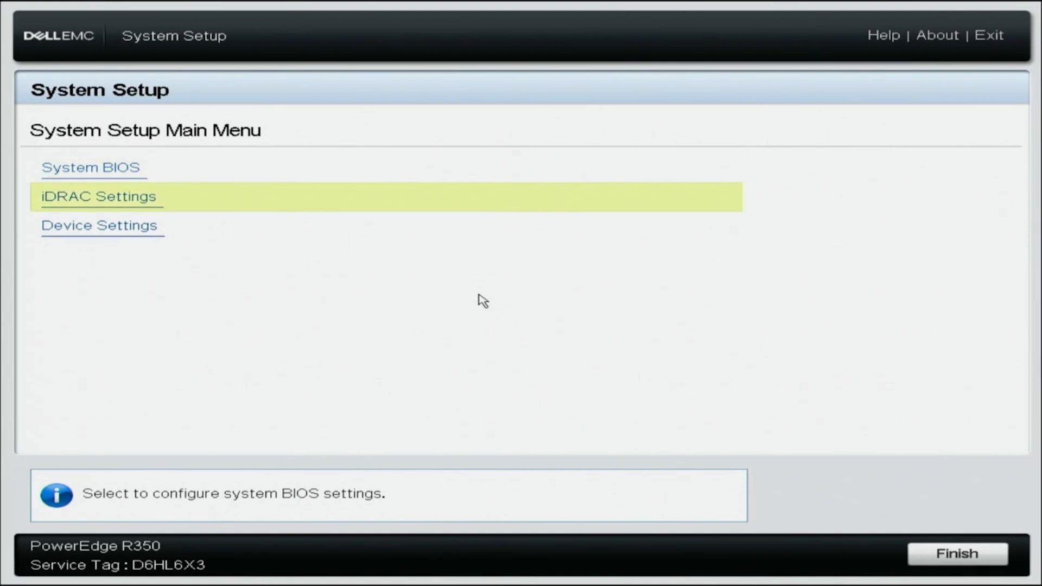
pyautogui.click(100, 196)
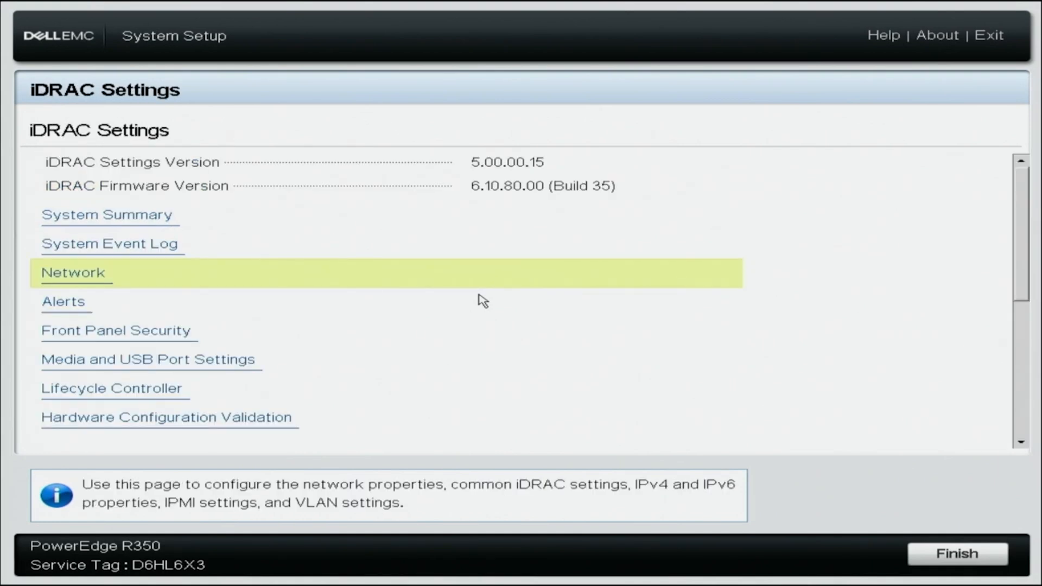
pyautogui.click(72, 273)
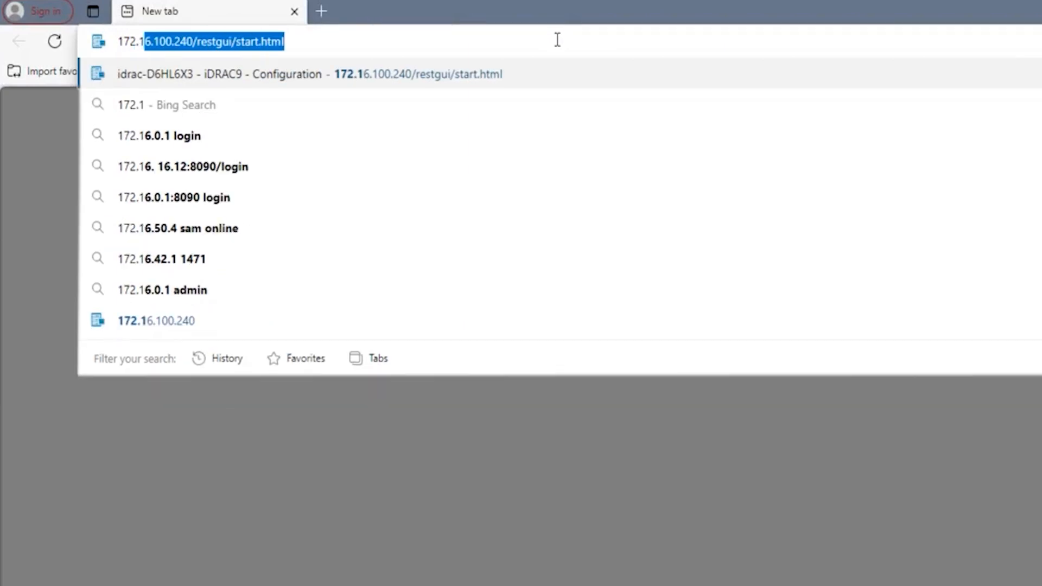
pyautogui.write('172.16.100.20')
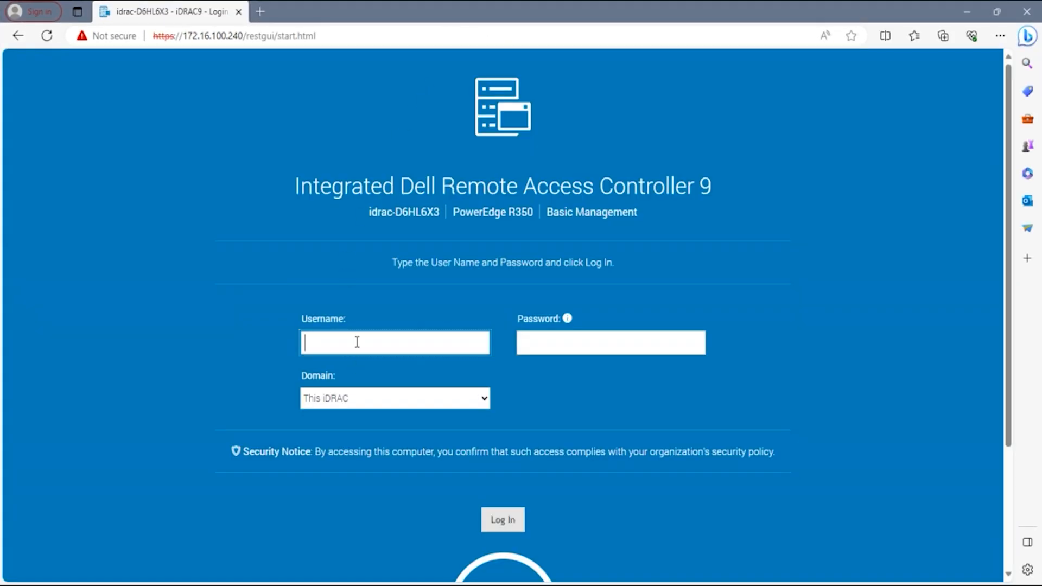
pyautogui.write('root')
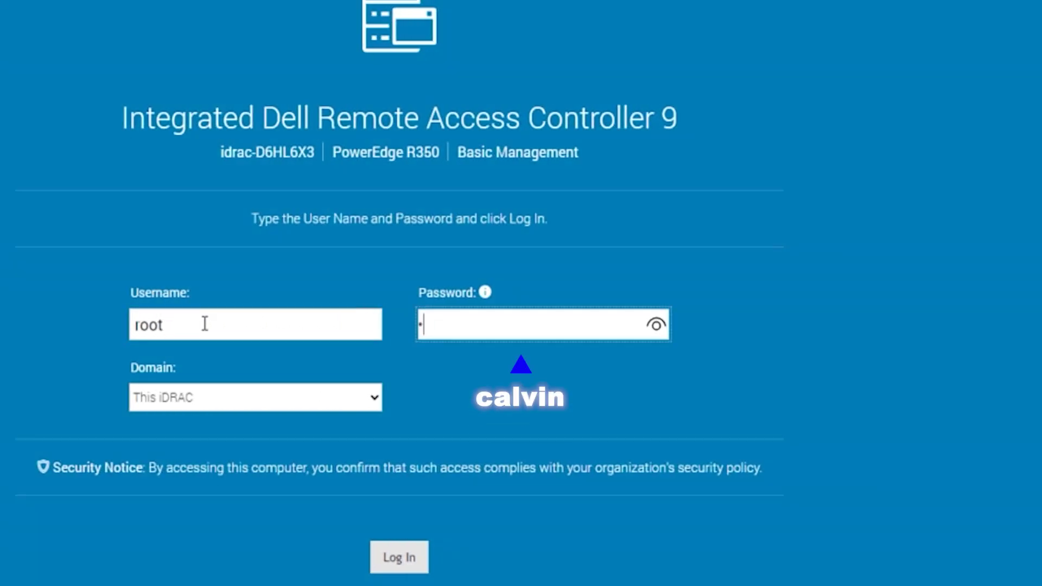
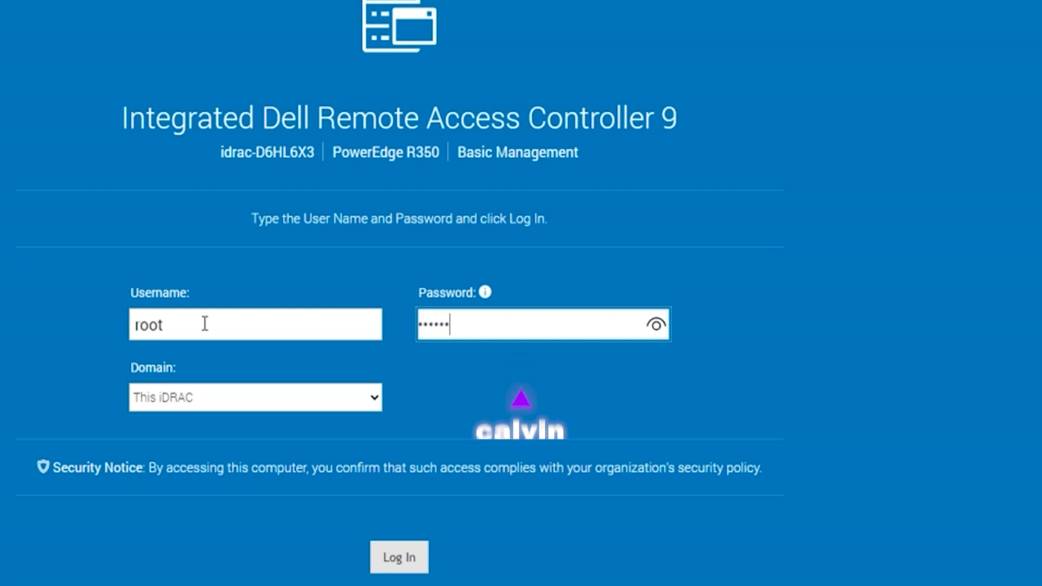
pyautogui.click(398, 557)
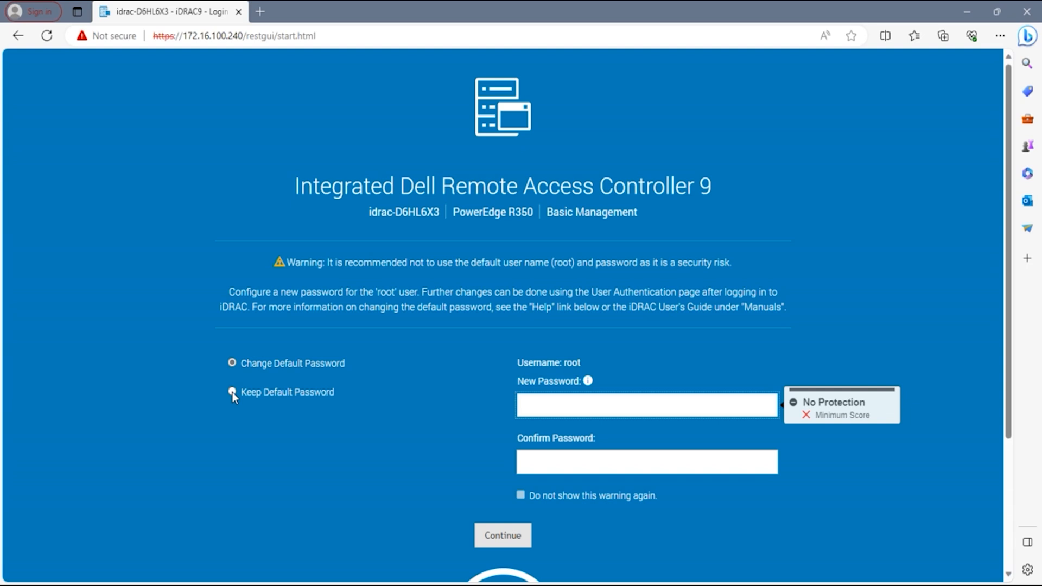
# Step: Keep the default root password, continue to the dashboard and select the Basic Management license text
pyautogui.click(231, 392)
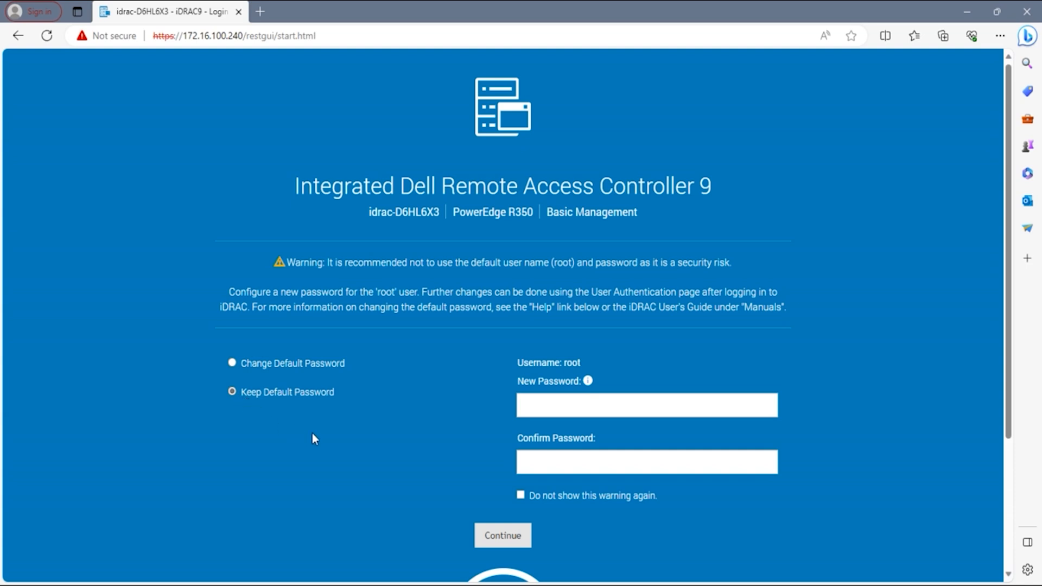
pyautogui.moveTo(502, 535)
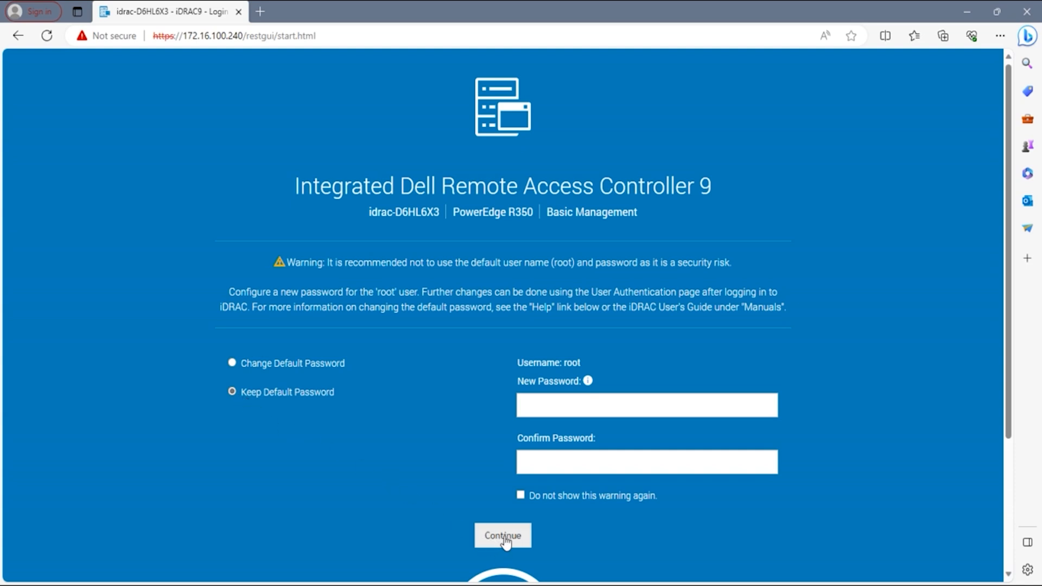
pyautogui.click(502, 535)
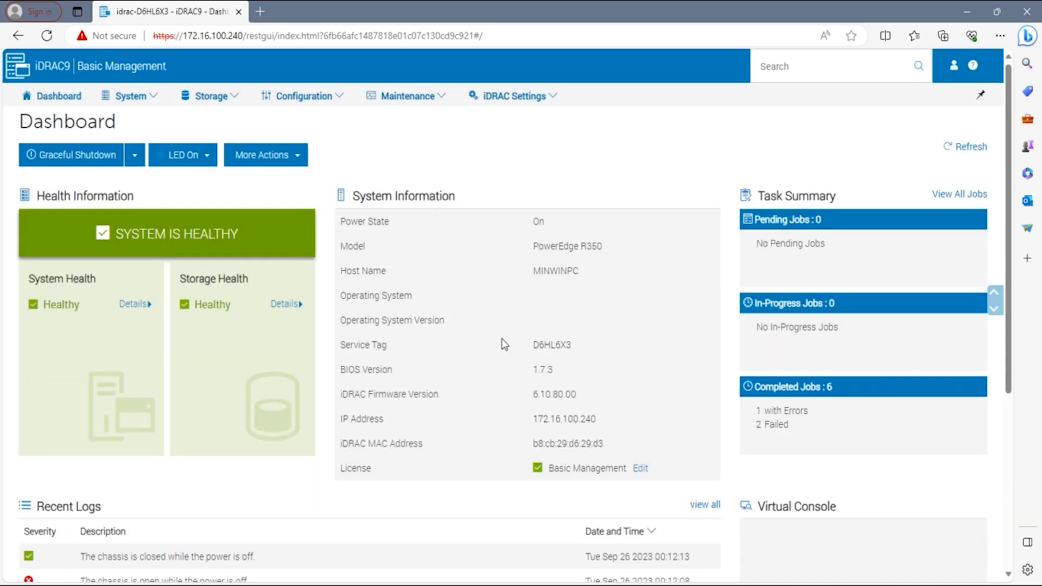
pyautogui.moveTo(550, 469)
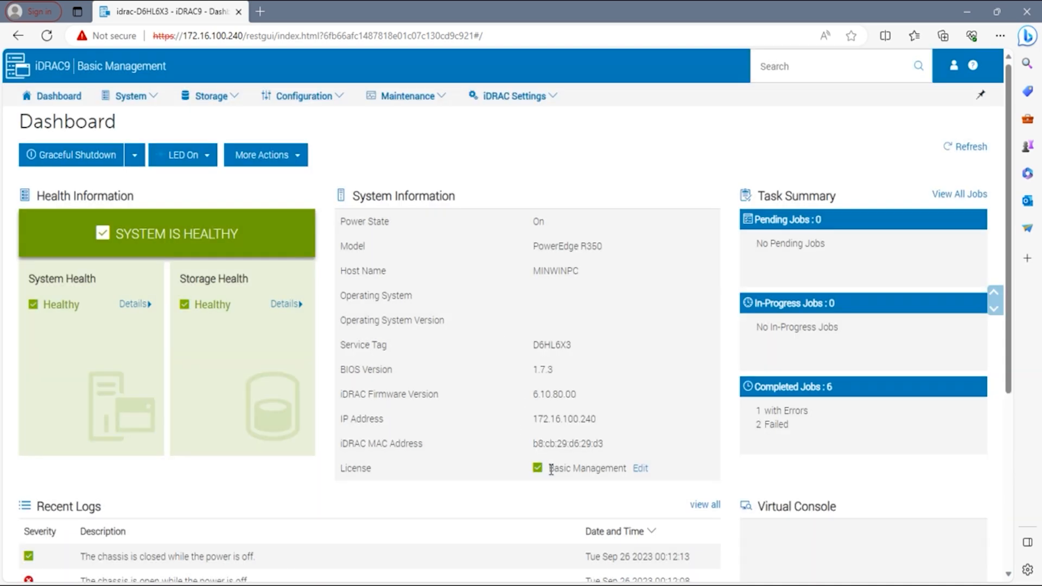
pyautogui.doubleClick(590, 468)
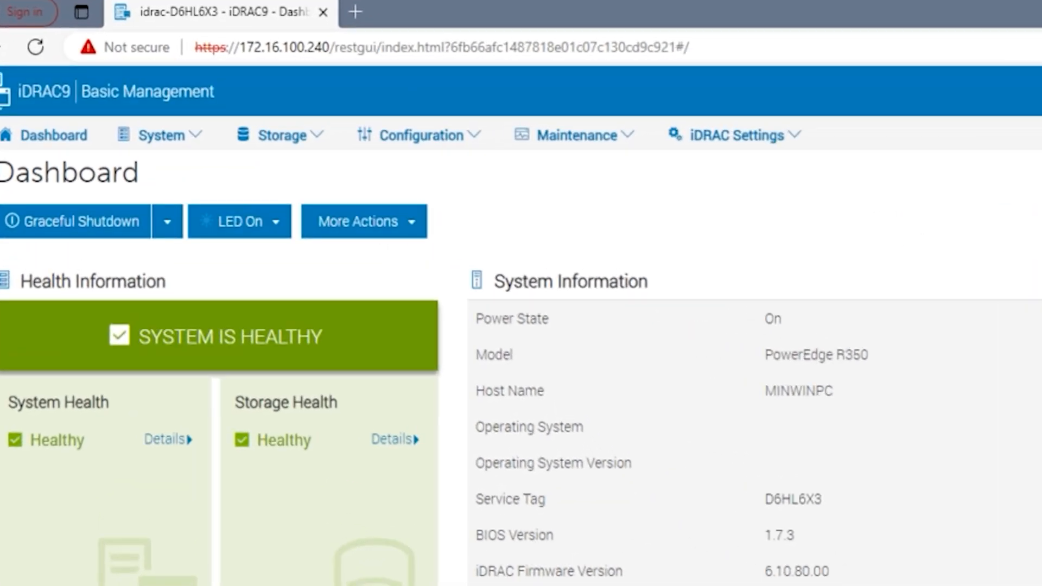
pyautogui.moveTo(556, 306)
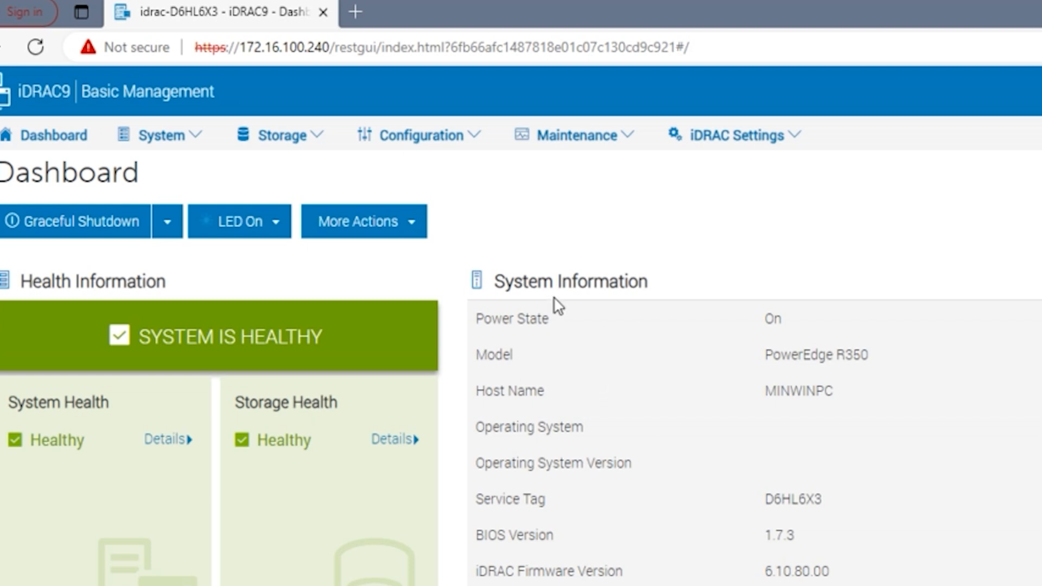
# Step: Go to Configuration > Licenses and choose Import from the iDRAC license actions
pyautogui.click(422, 134)
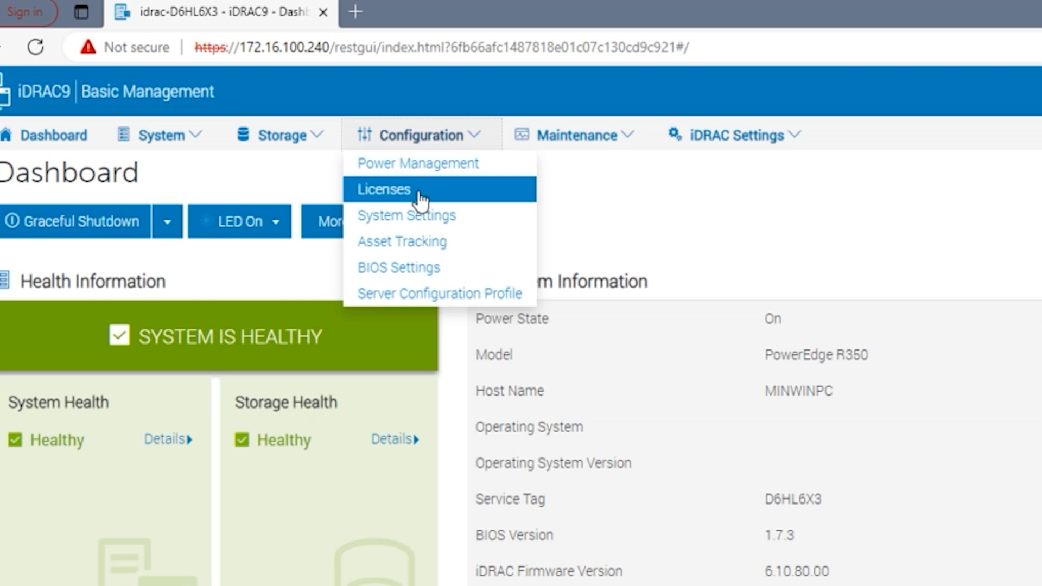
pyautogui.click(383, 189)
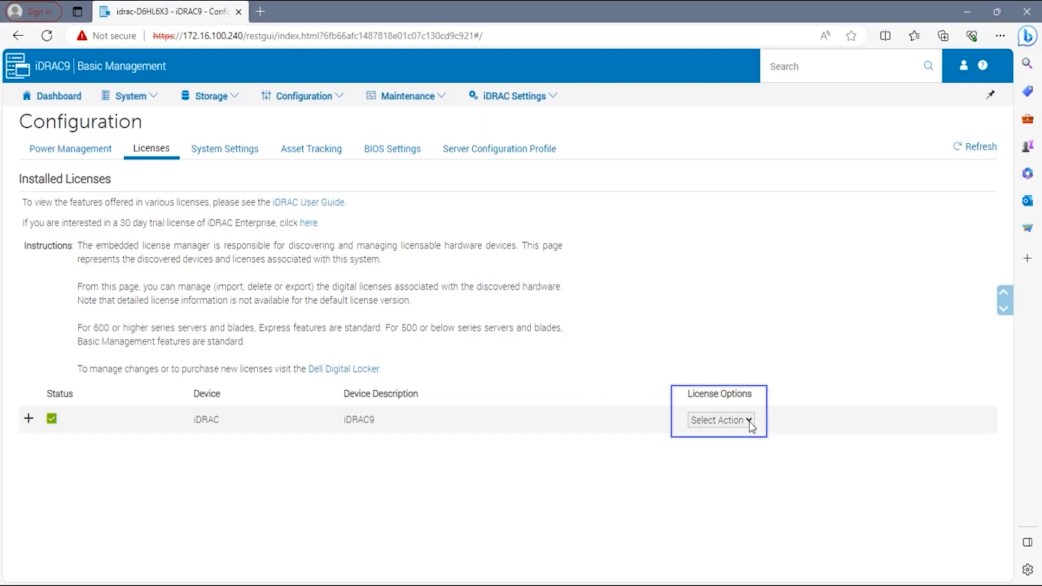
pyautogui.click(719, 419)
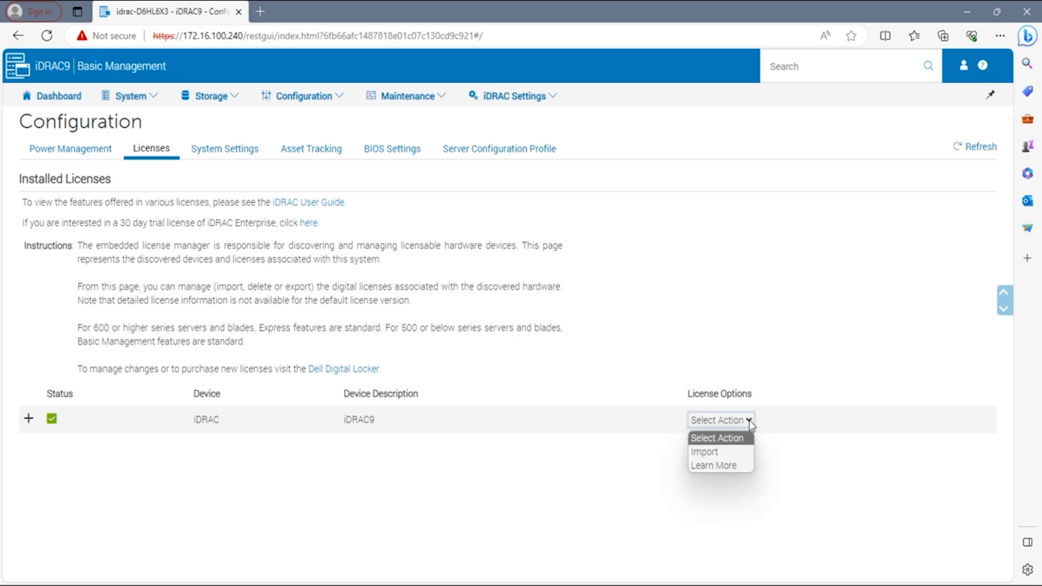
pyautogui.moveTo(704, 451)
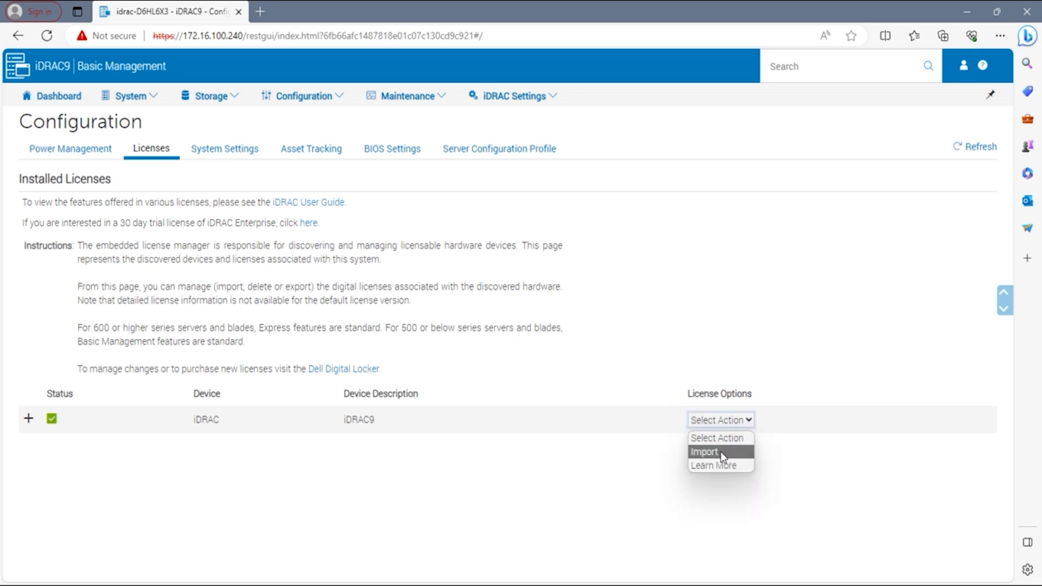
pyautogui.click(703, 452)
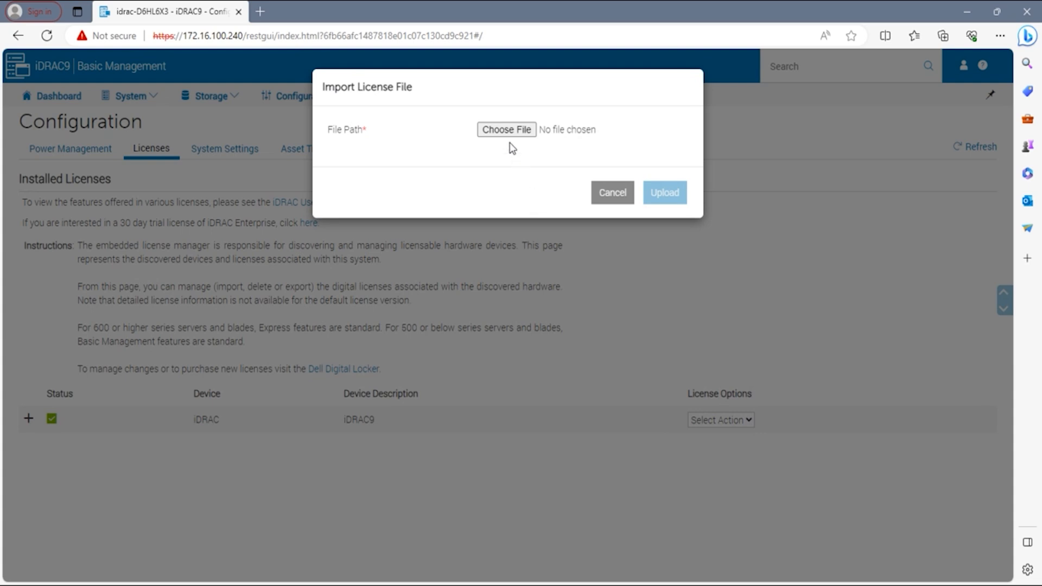
pyautogui.click(506, 129)
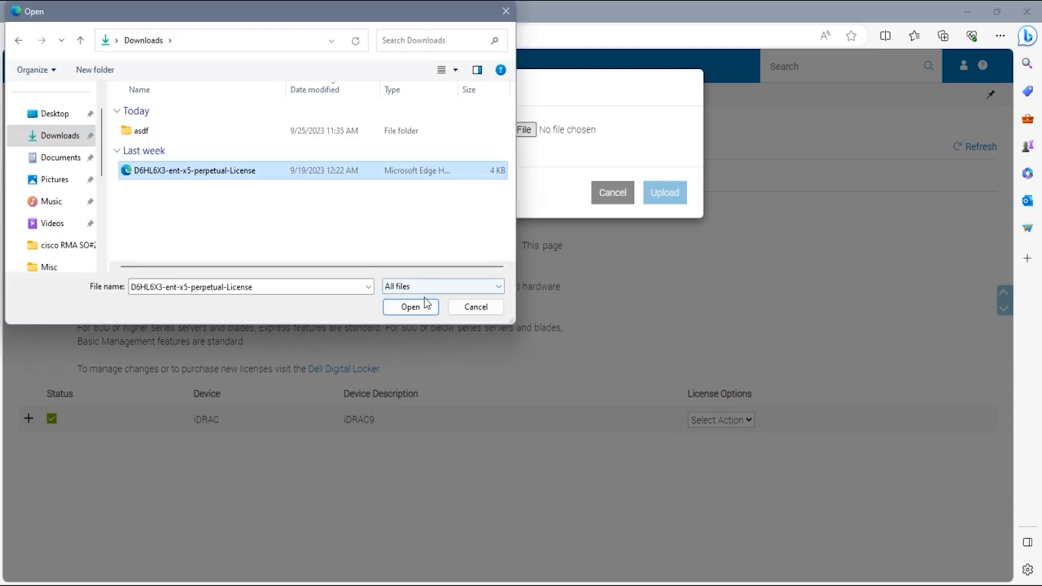
pyautogui.click(410, 306)
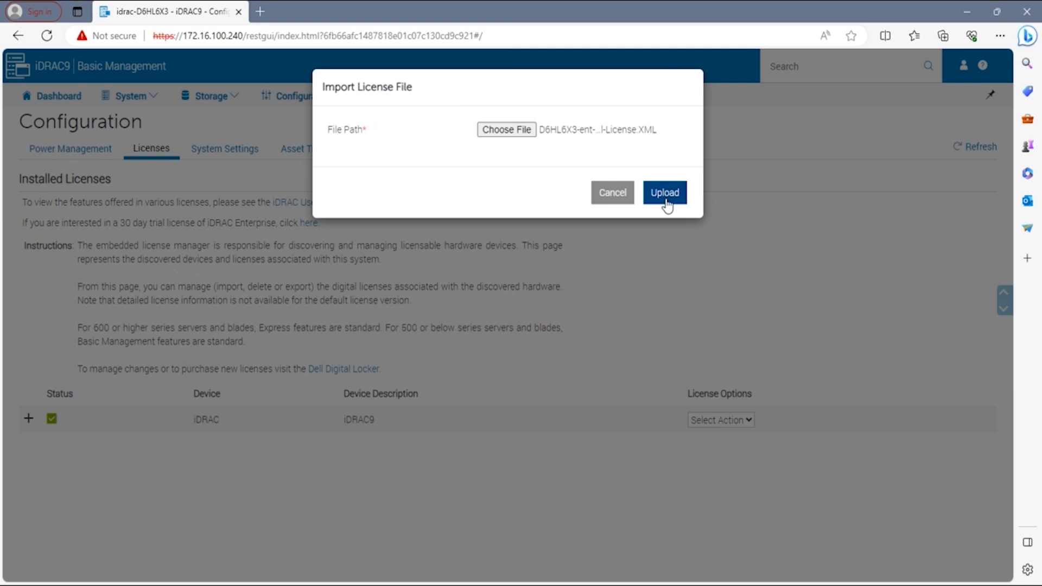
pyautogui.click(664, 193)
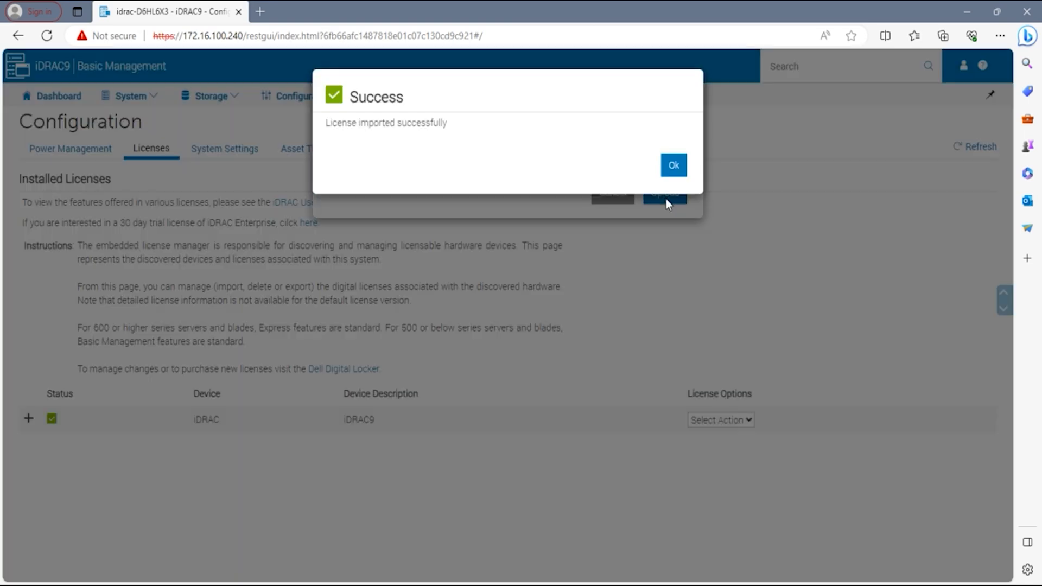
# Step: Dismiss the success message, log out via the user menu and sign back in to see the Enterprise license
pyautogui.click(672, 165)
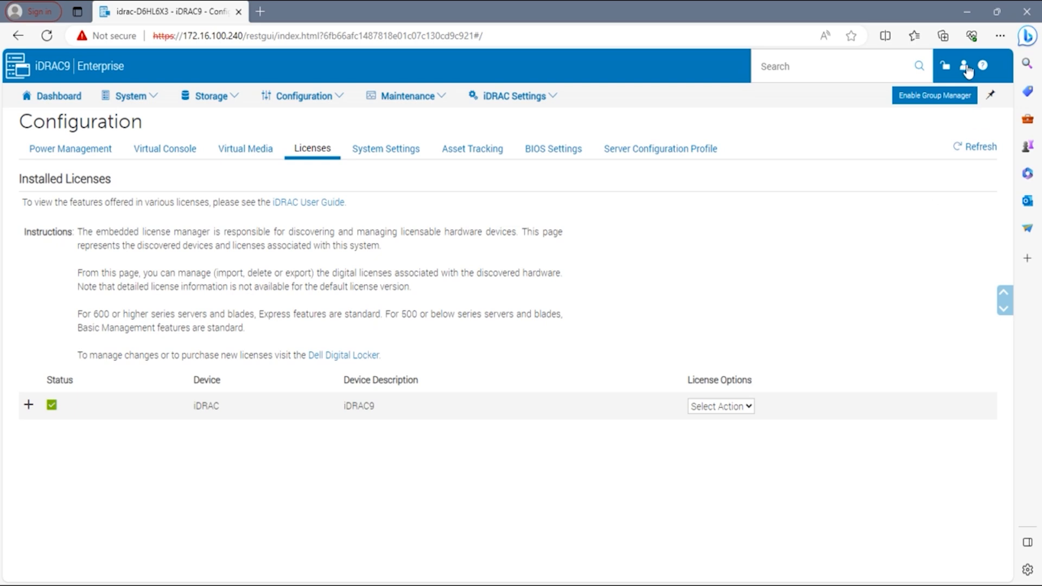
pyautogui.click(964, 66)
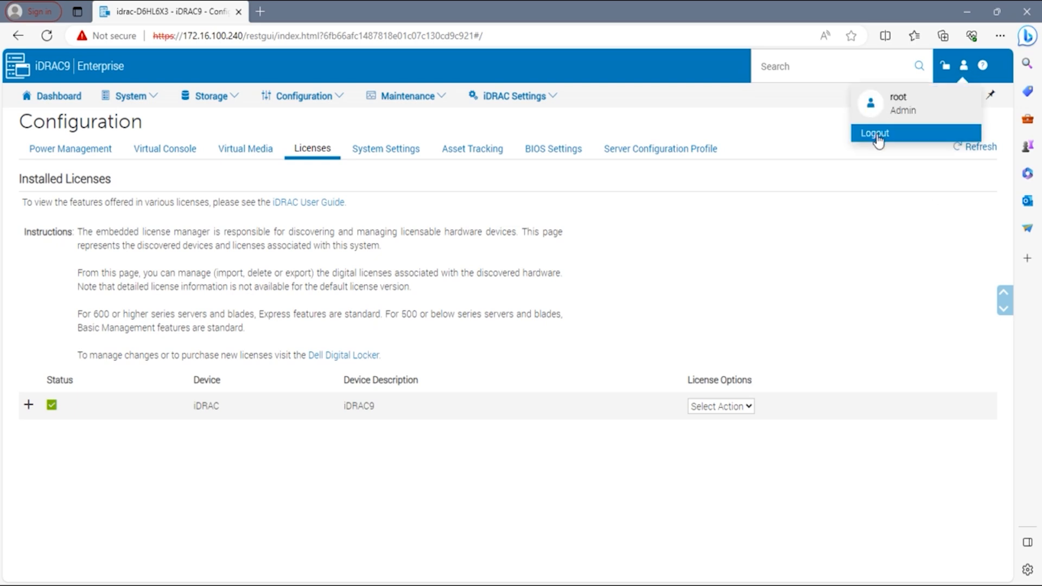
pyautogui.click(875, 132)
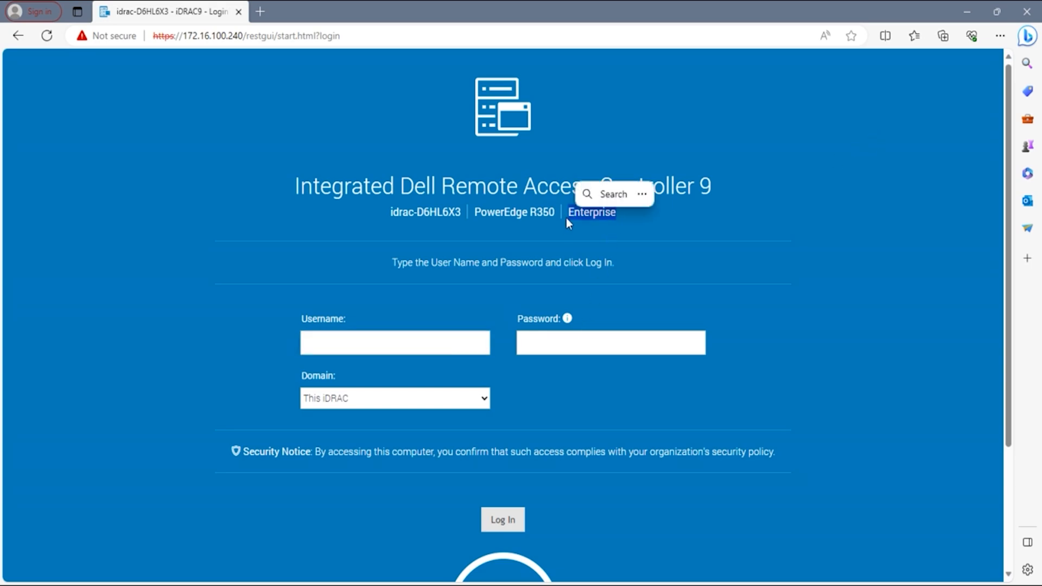
pyautogui.click(502, 519)
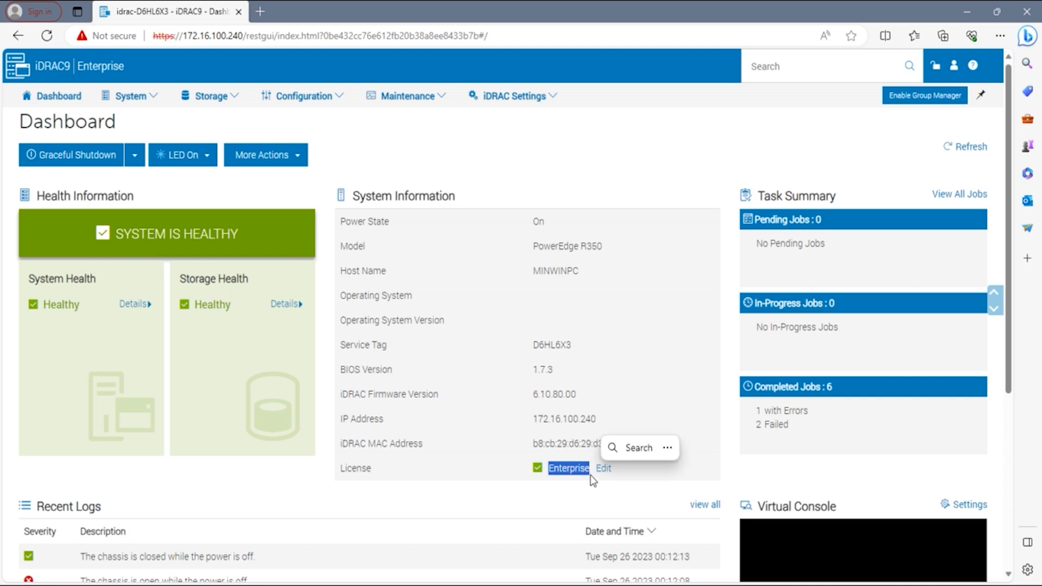
pyautogui.click(584, 491)
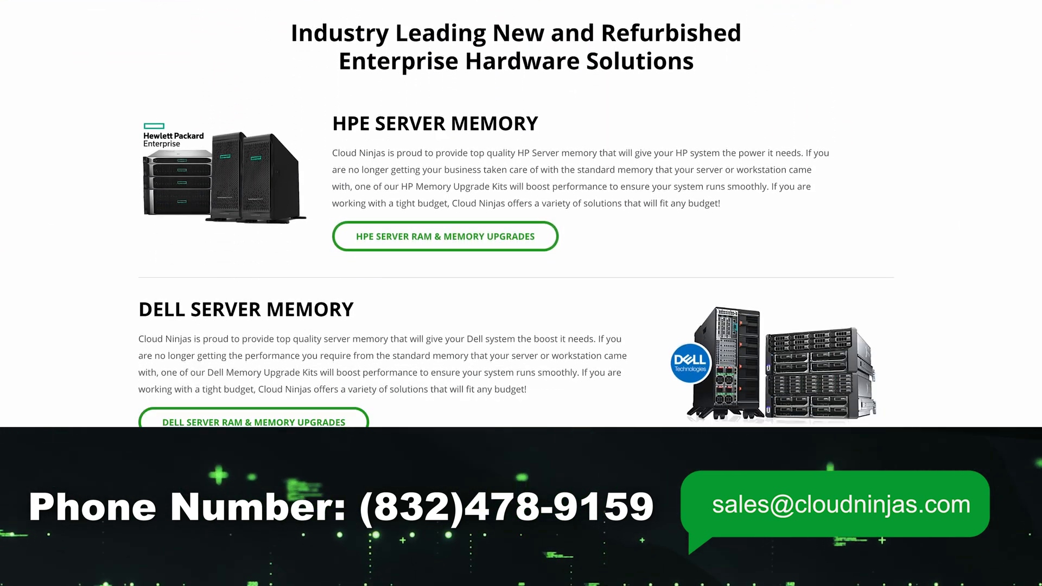
# Step: Scroll the Cloud Ninjas promo page past the memory offers to the deal of the week
pyautogui.scroll(-3)
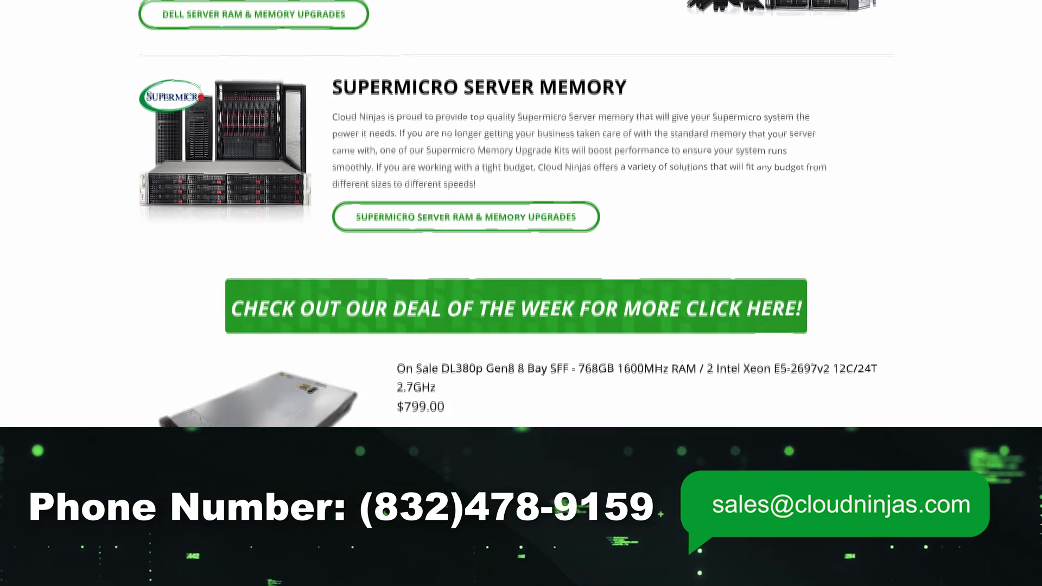
pyautogui.scroll(-3)
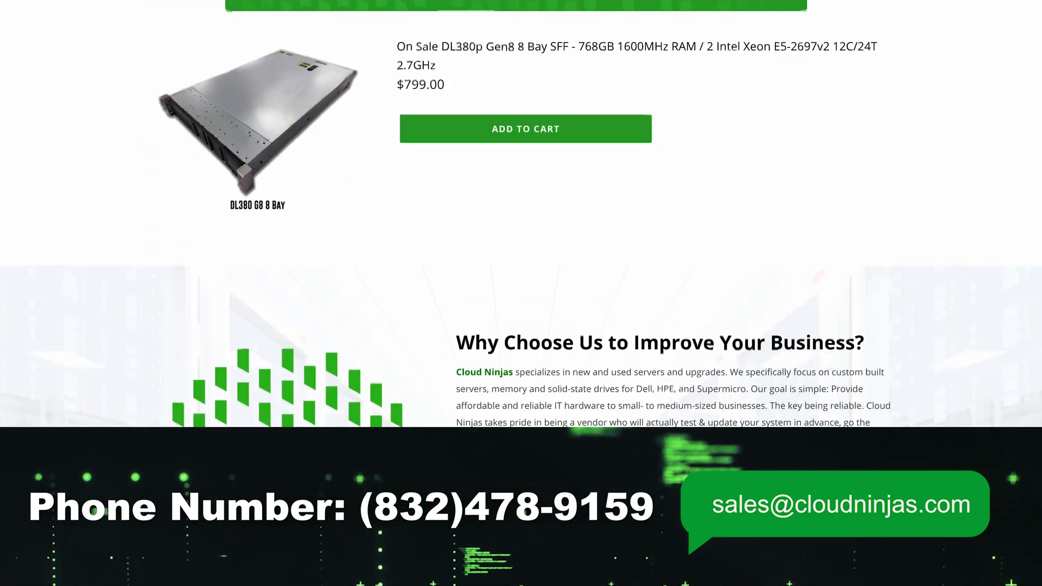